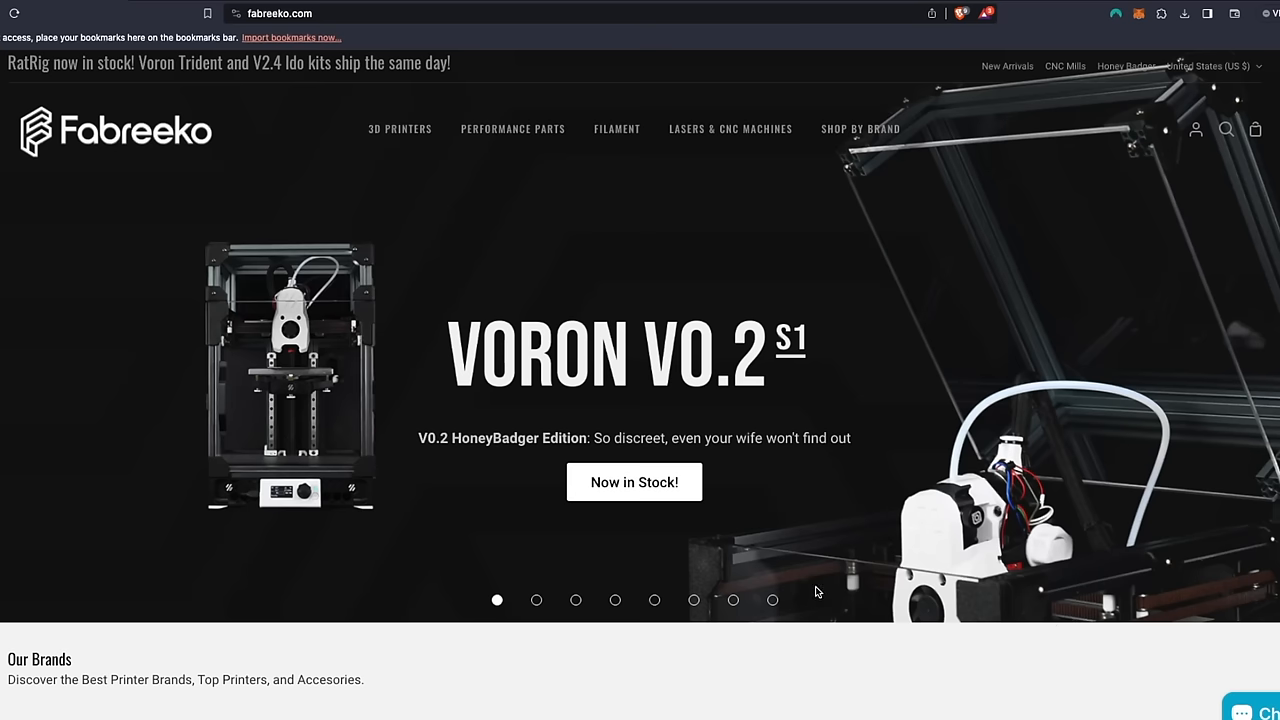
Flip through the featured-printer banner, then scroll through the Voron V2.4 R2 Rev C kit page
{"action": "left_click", "coordinate": [536, 600]}
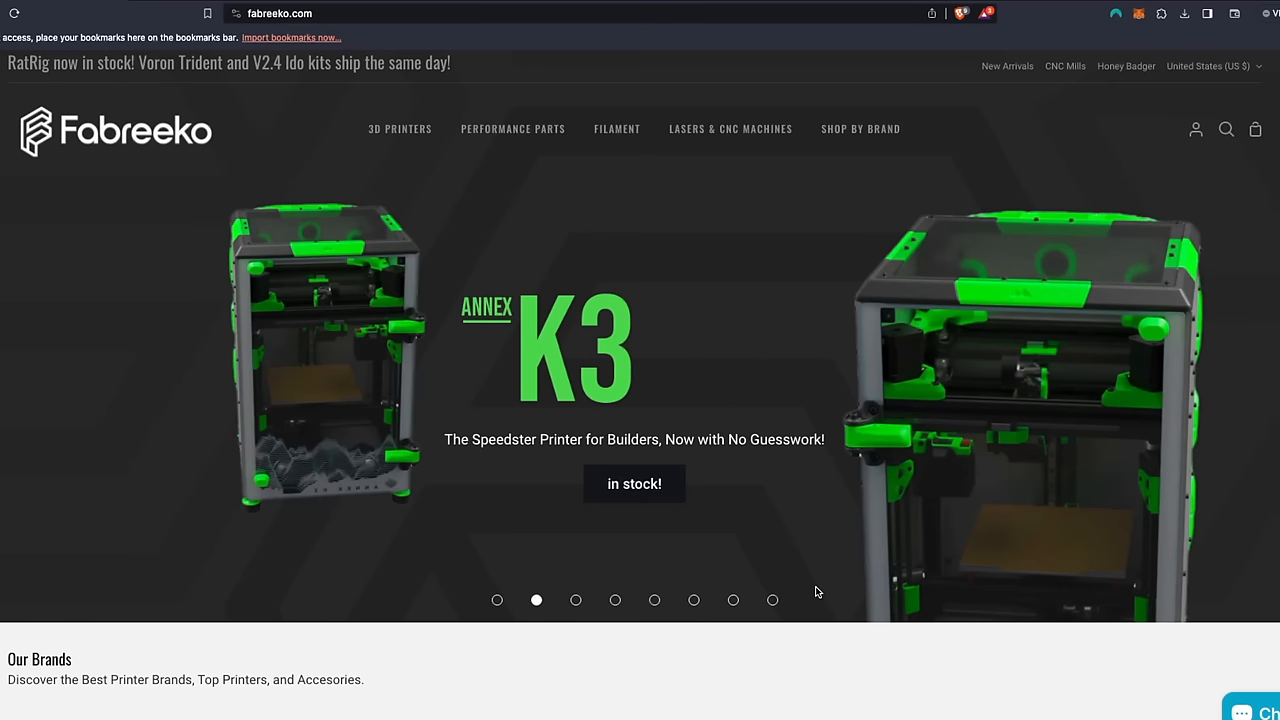
{"action": "left_click", "coordinate": [575, 600]}
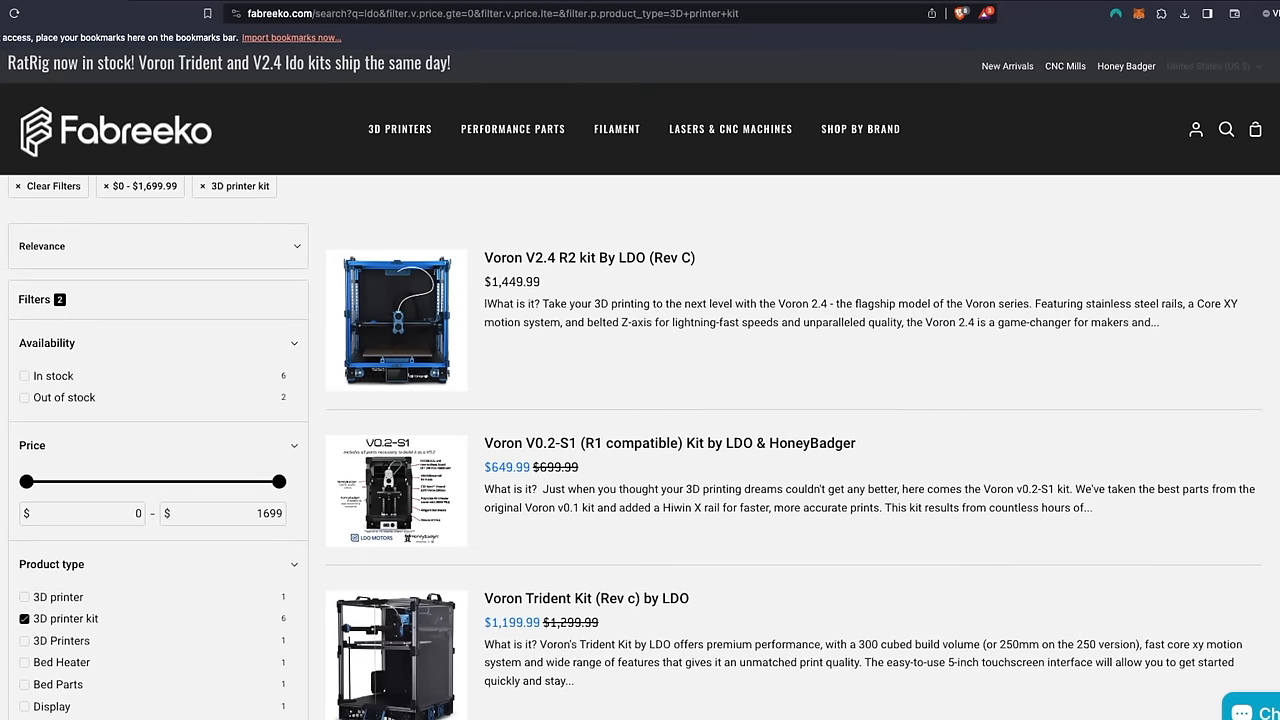
{"action": "scroll", "scroll_direction": "down", "scroll_amount": 3}
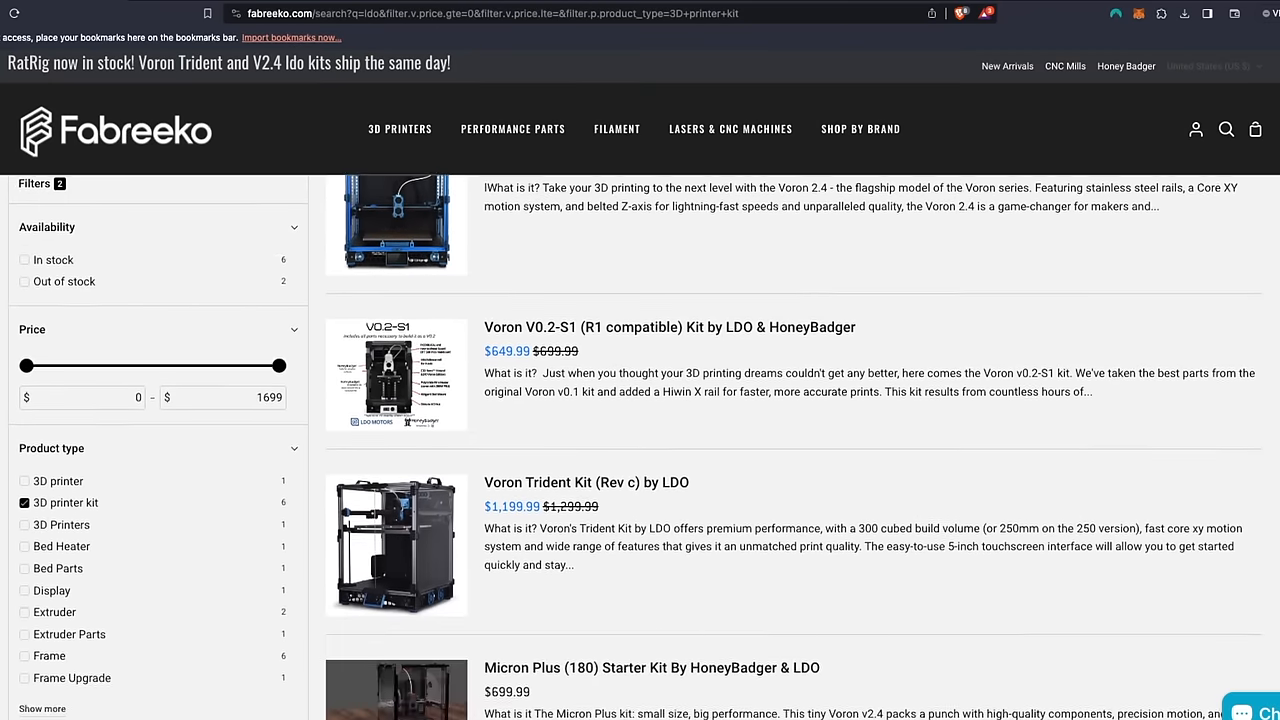
{"action": "scroll", "scroll_direction": "down", "scroll_amount": 3}
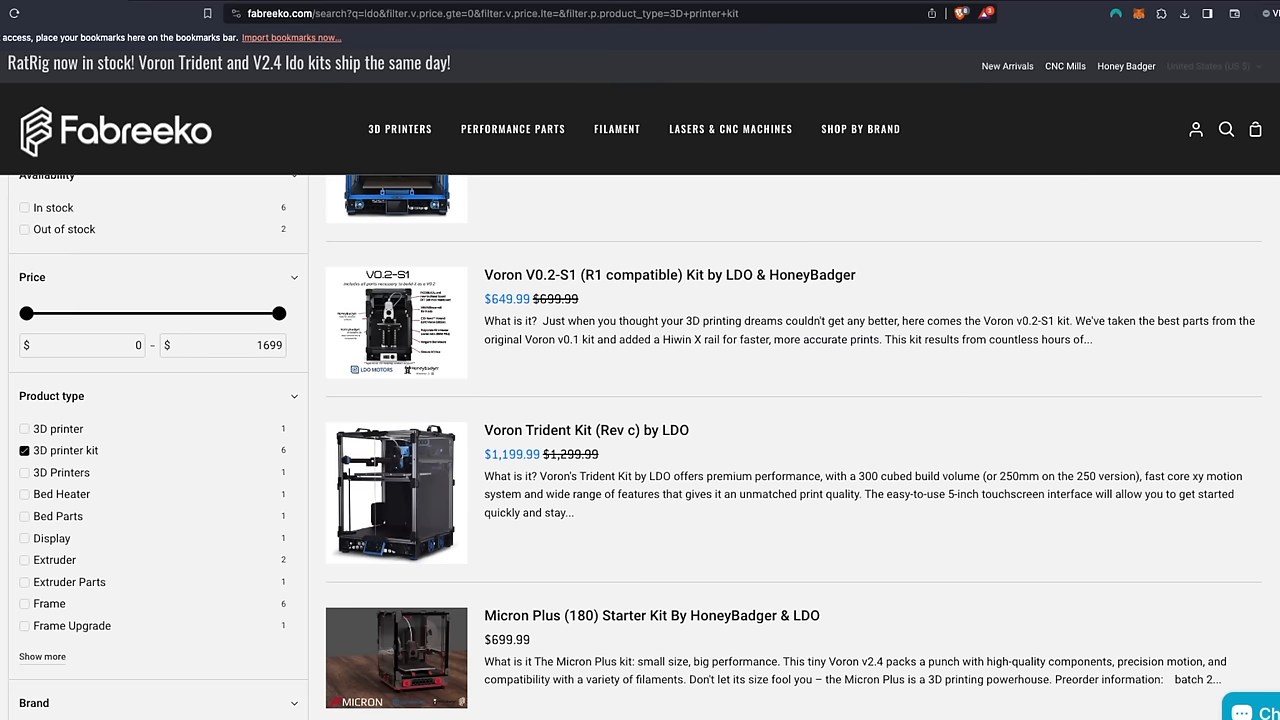
{"action": "scroll", "scroll_direction": "down", "scroll_amount": 3}
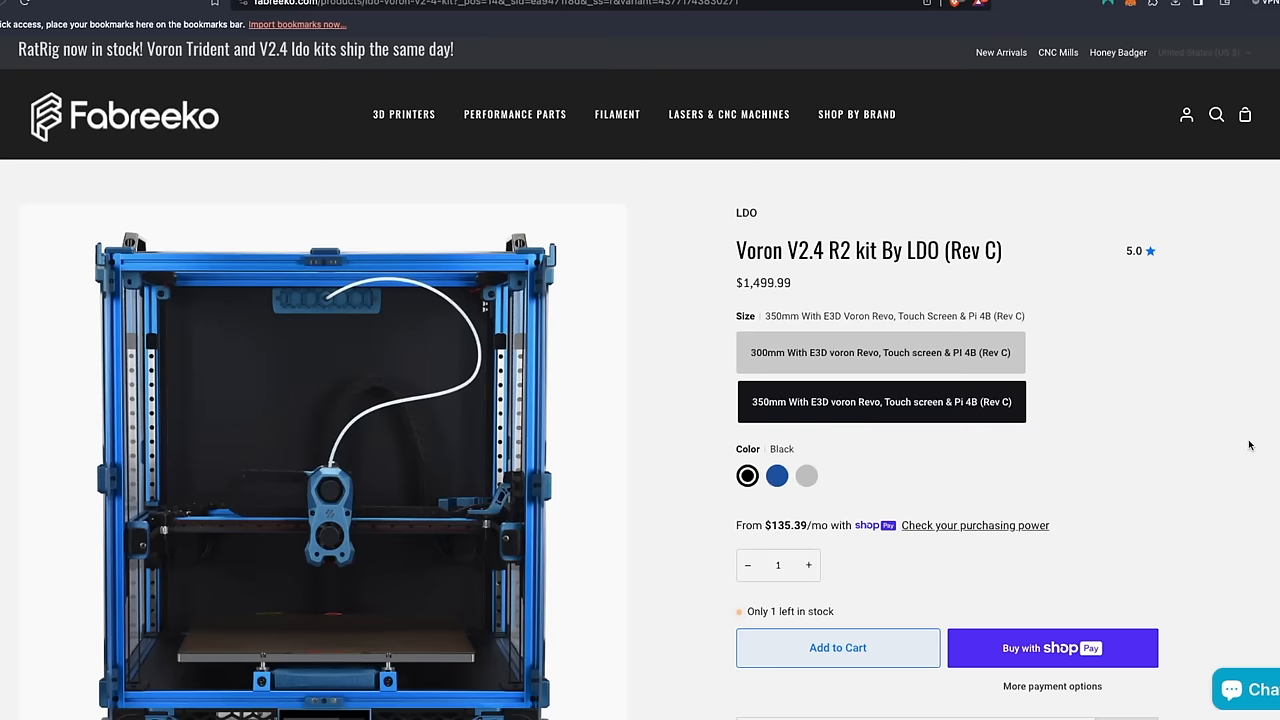
{"action": "scroll", "scroll_direction": "down", "scroll_amount": 3}
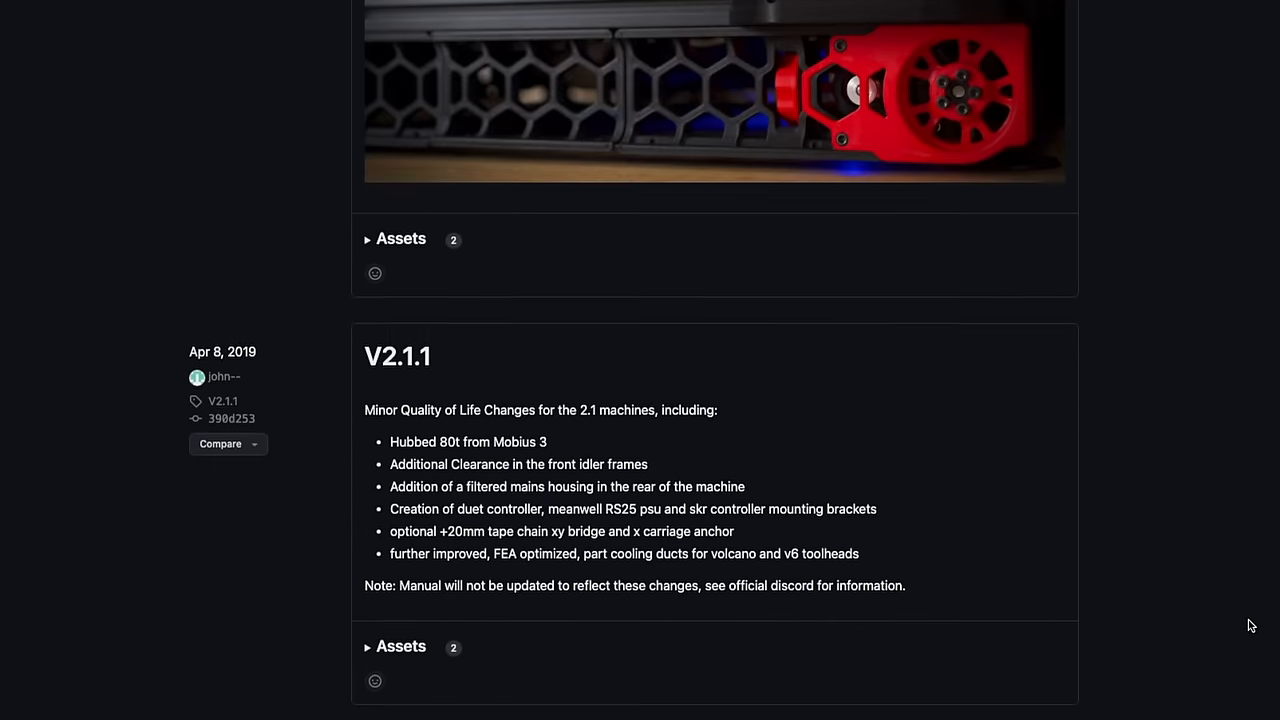
Scroll back up to the latest VORON V2.4r2 release notes from Feb 23, 2022
{"action": "scroll", "scroll_direction": "down", "scroll_amount": 3}
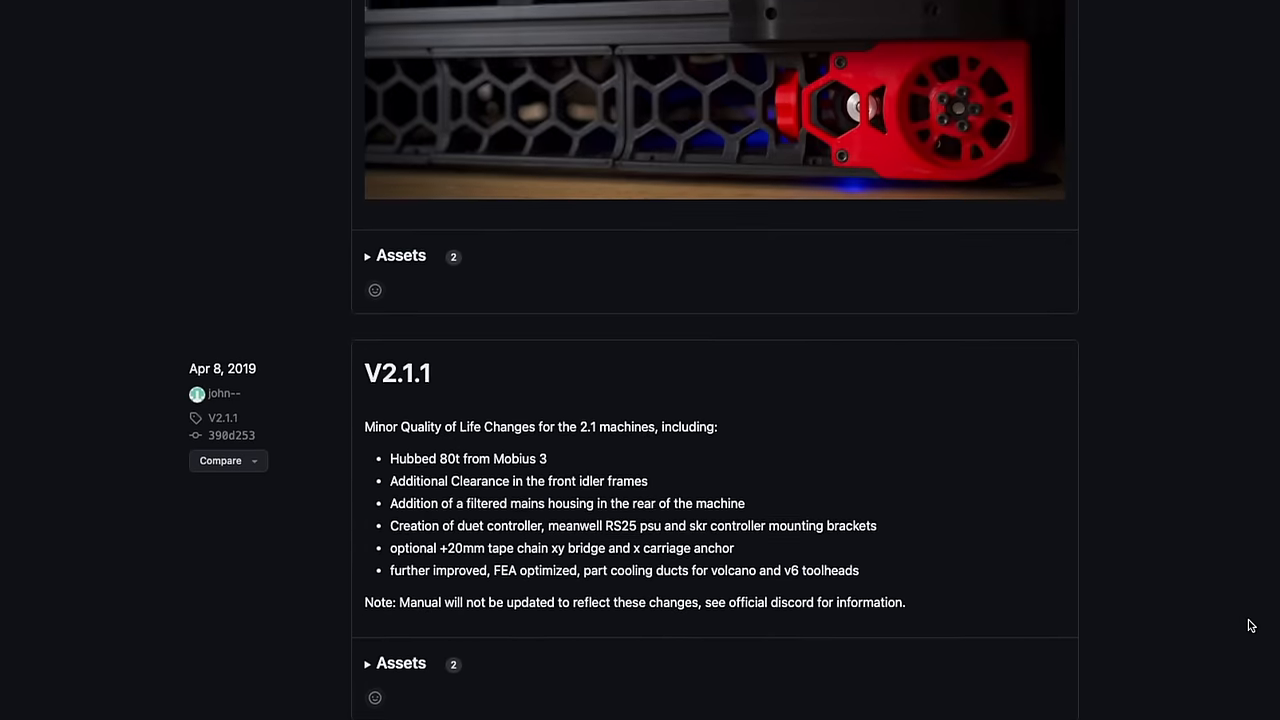
{"action": "scroll", "scroll_direction": "up", "scroll_amount": 3}
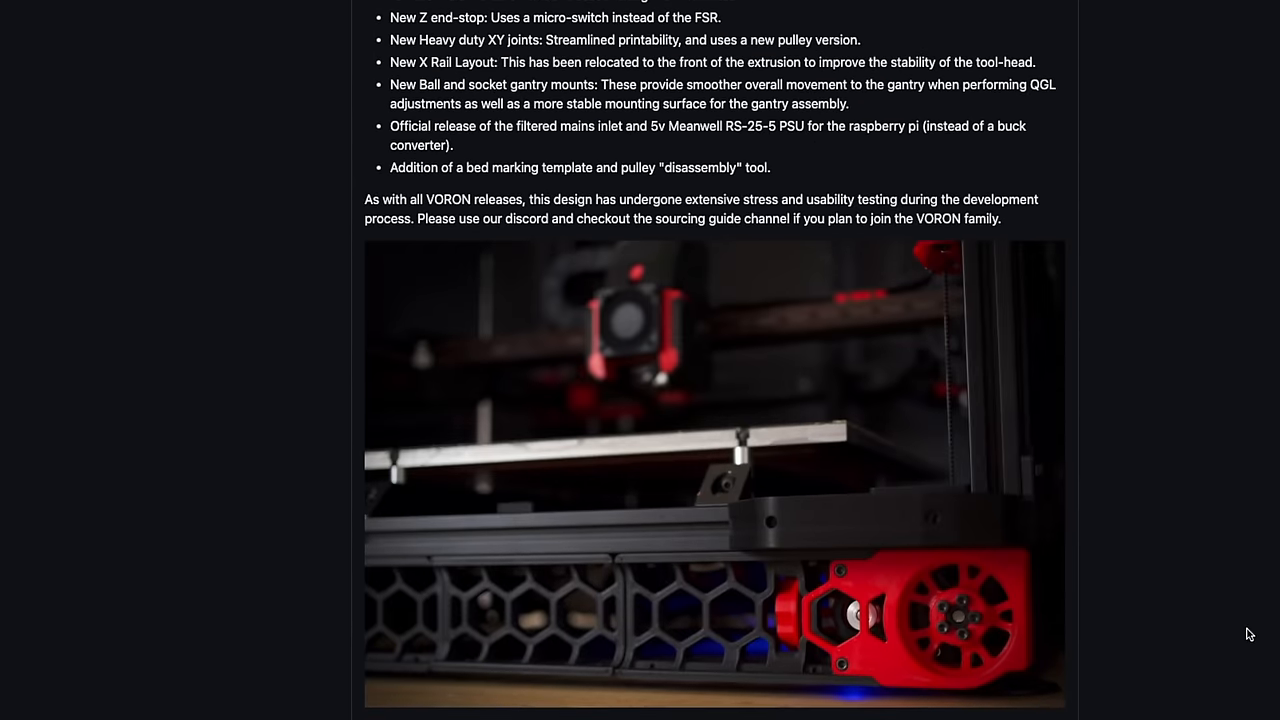
{"action": "scroll", "scroll_direction": "up", "scroll_amount": 3}
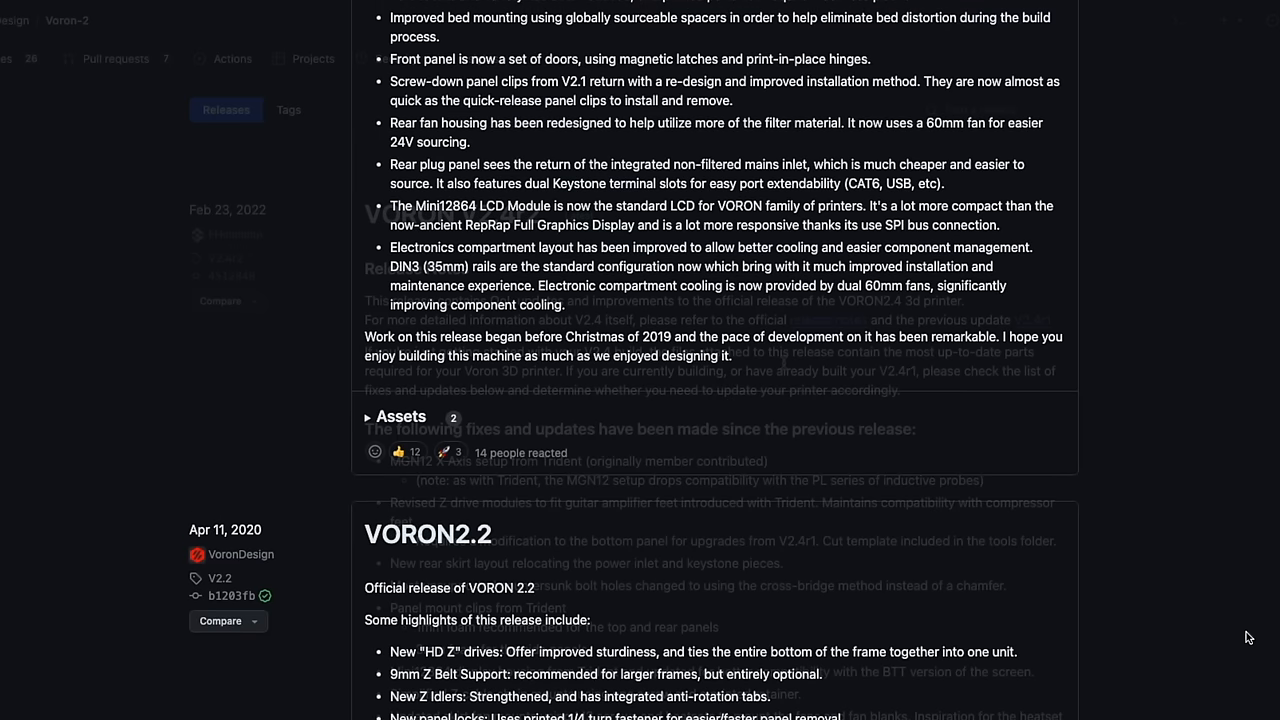
{"action": "scroll", "scroll_direction": "up", "scroll_amount": 3}
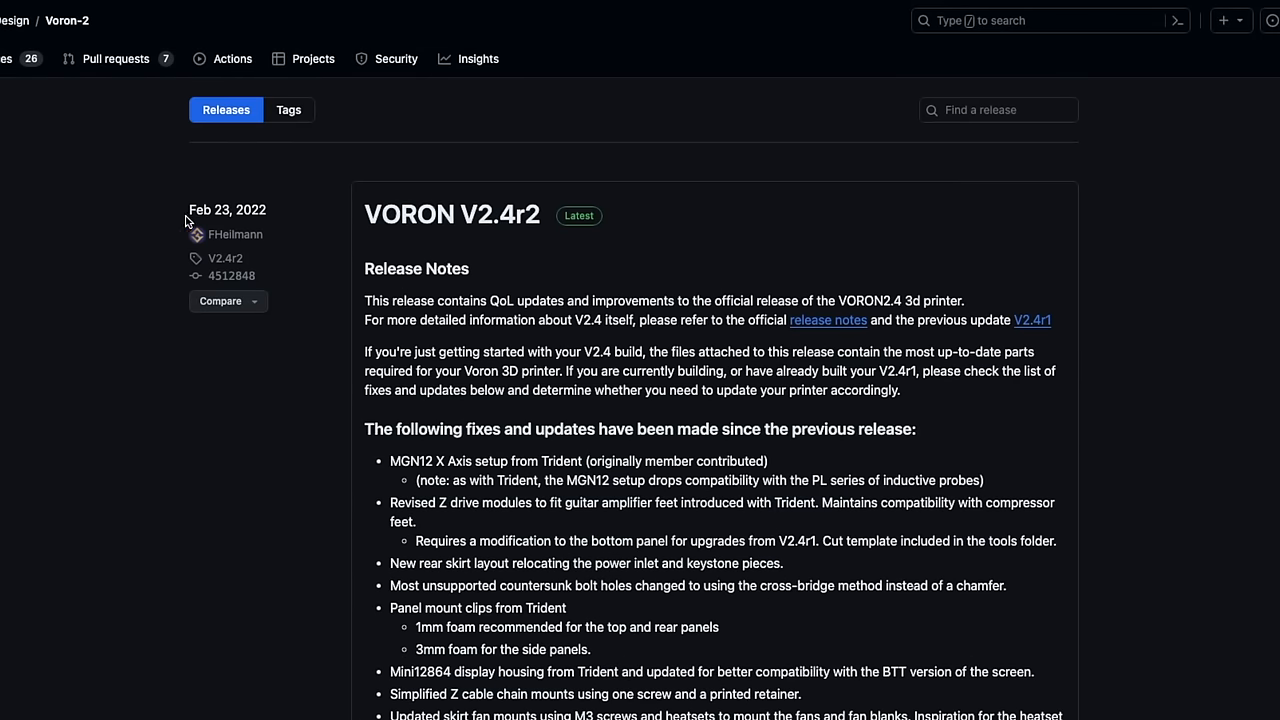
{"action": "mouse_move", "coordinate": [556, 246]}
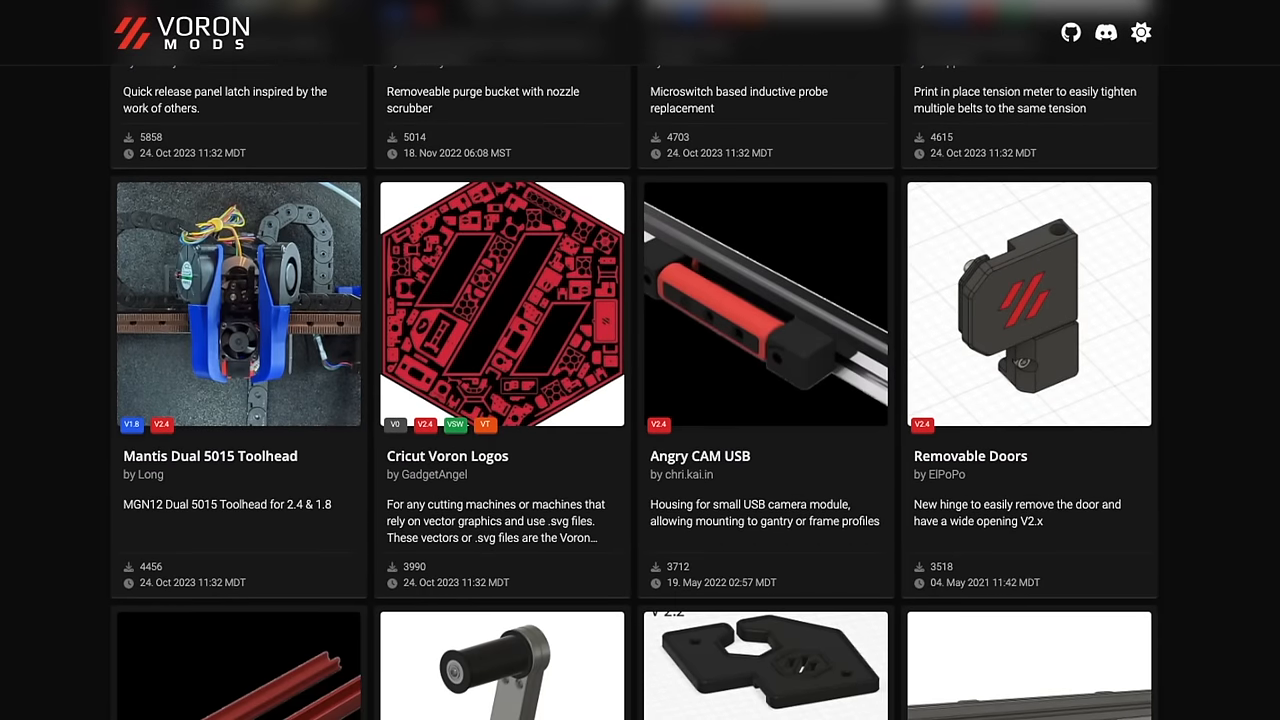
{"action": "scroll", "scroll_direction": "down", "scroll_amount": 3}
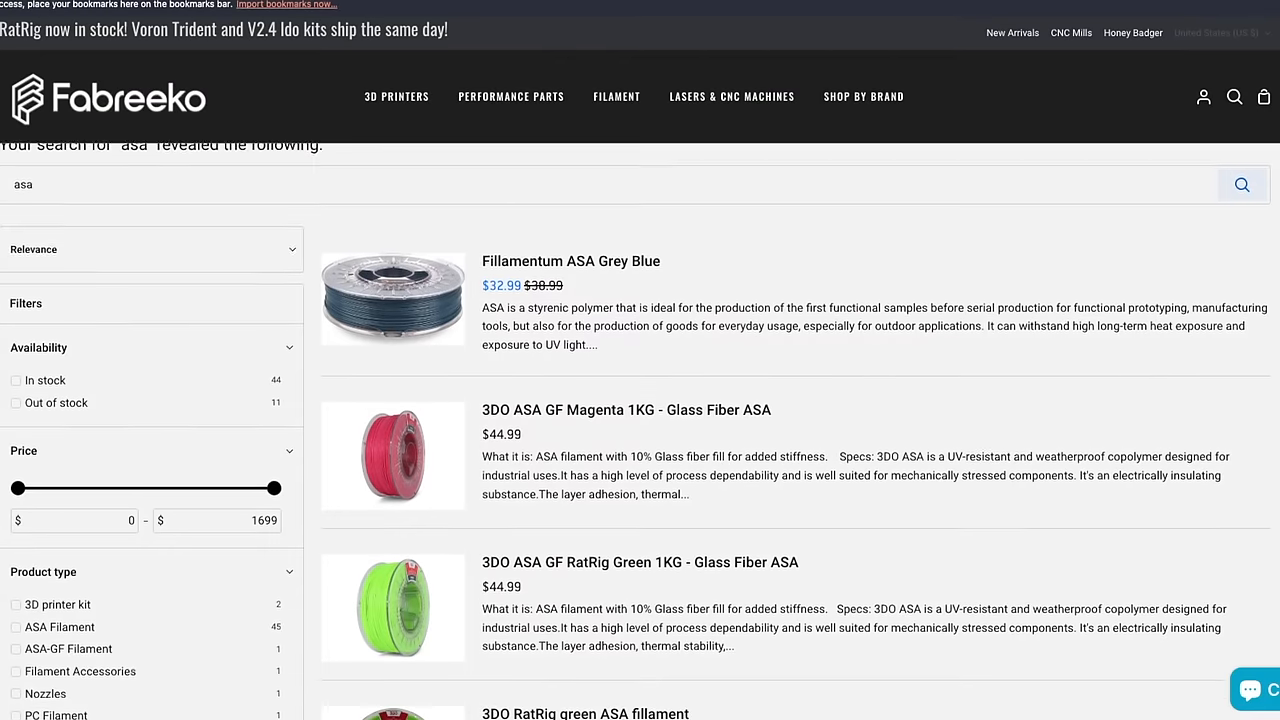
Scroll the PIF functional parts page and view the red printed-parts gallery photos
{"action": "scroll", "scroll_direction": "down", "scroll_amount": 3}
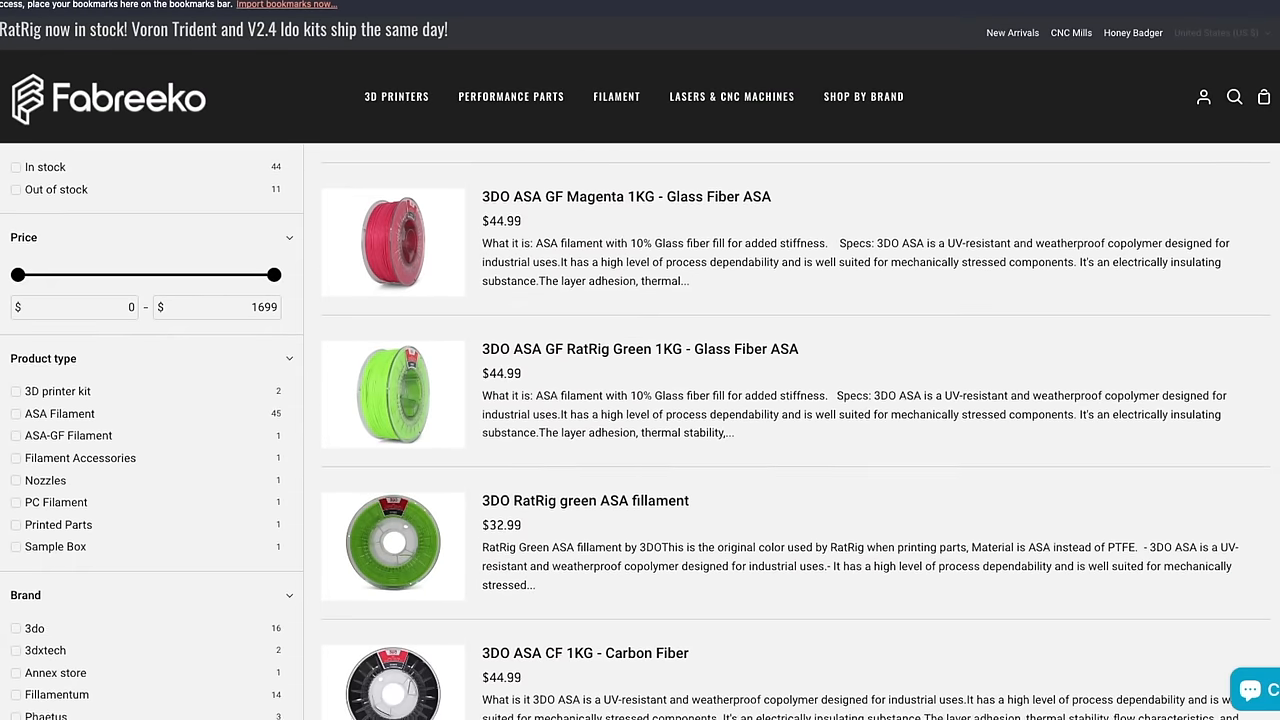
{"action": "scroll", "scroll_direction": "down", "scroll_amount": 3}
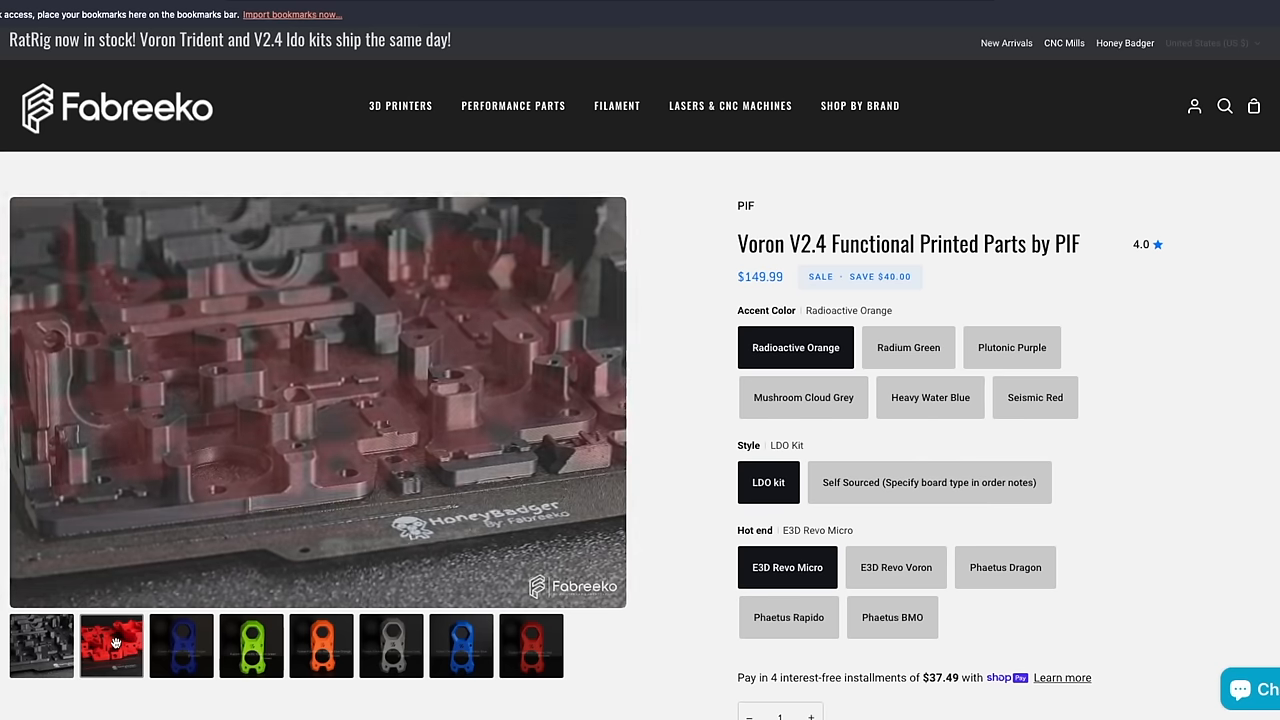
{"action": "left_click", "coordinate": [111, 645]}
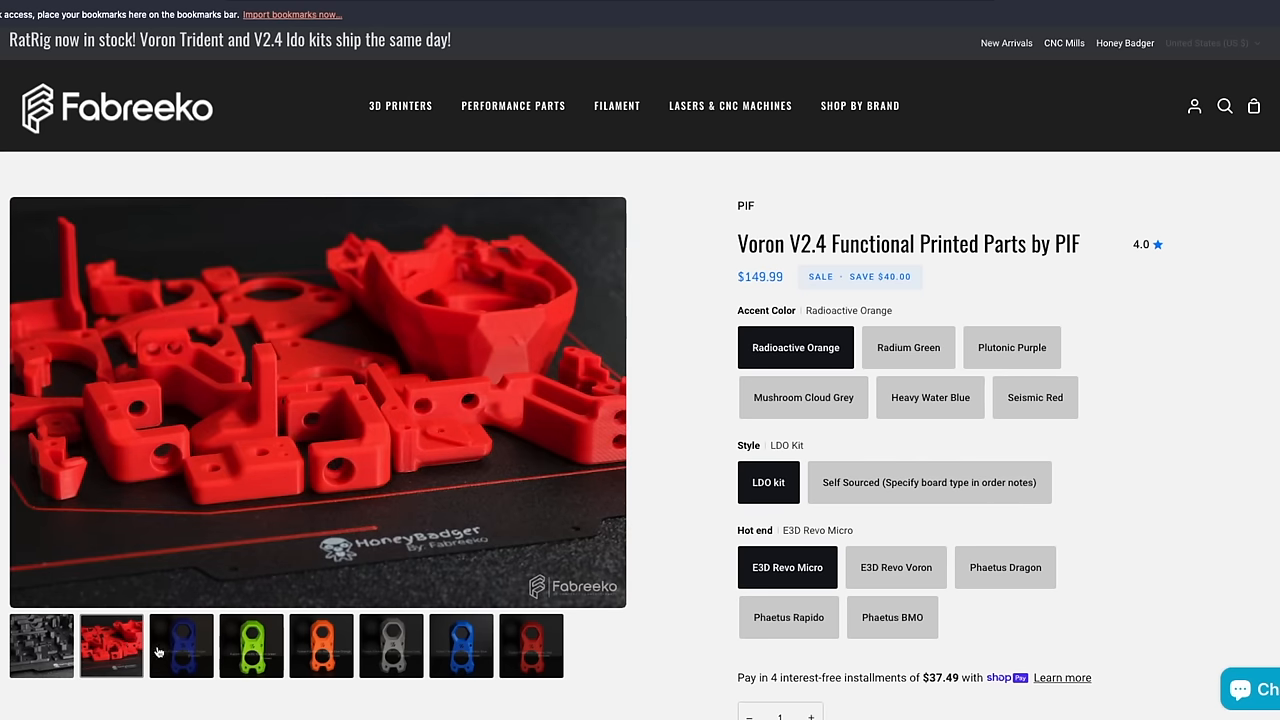
{"action": "left_click", "coordinate": [181, 645]}
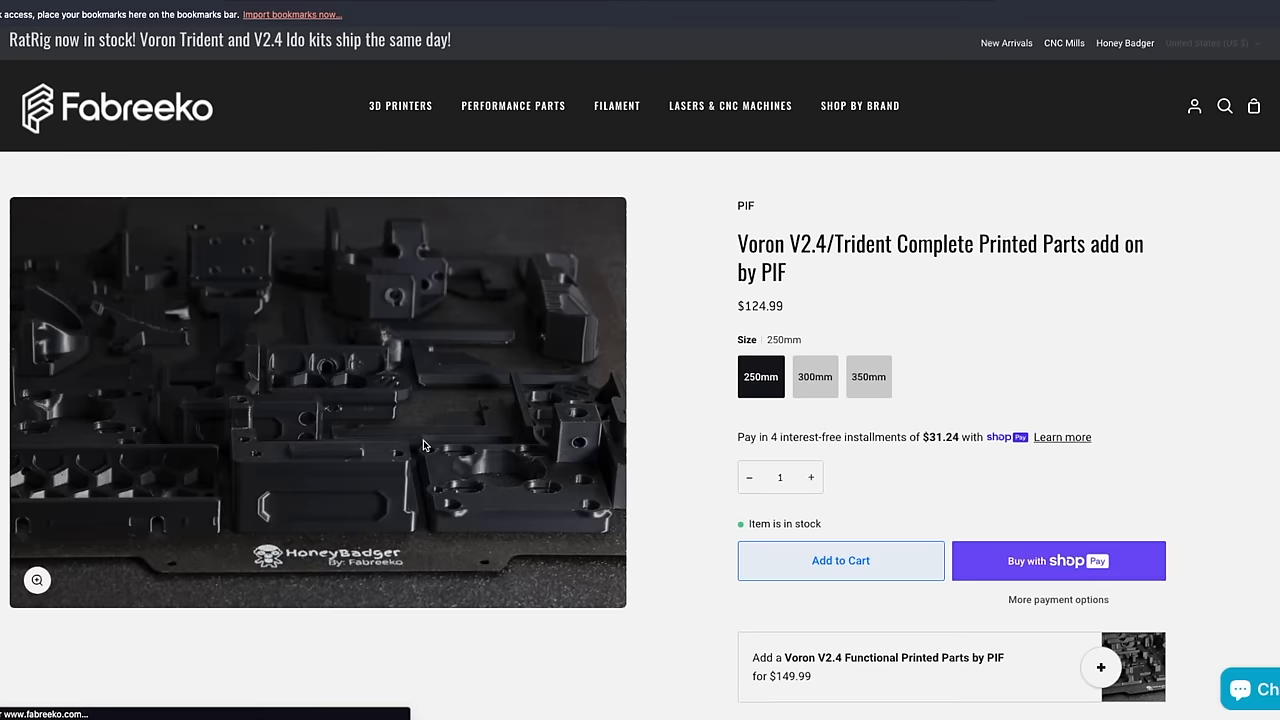
{"action": "mouse_move", "coordinate": [650, 547]}
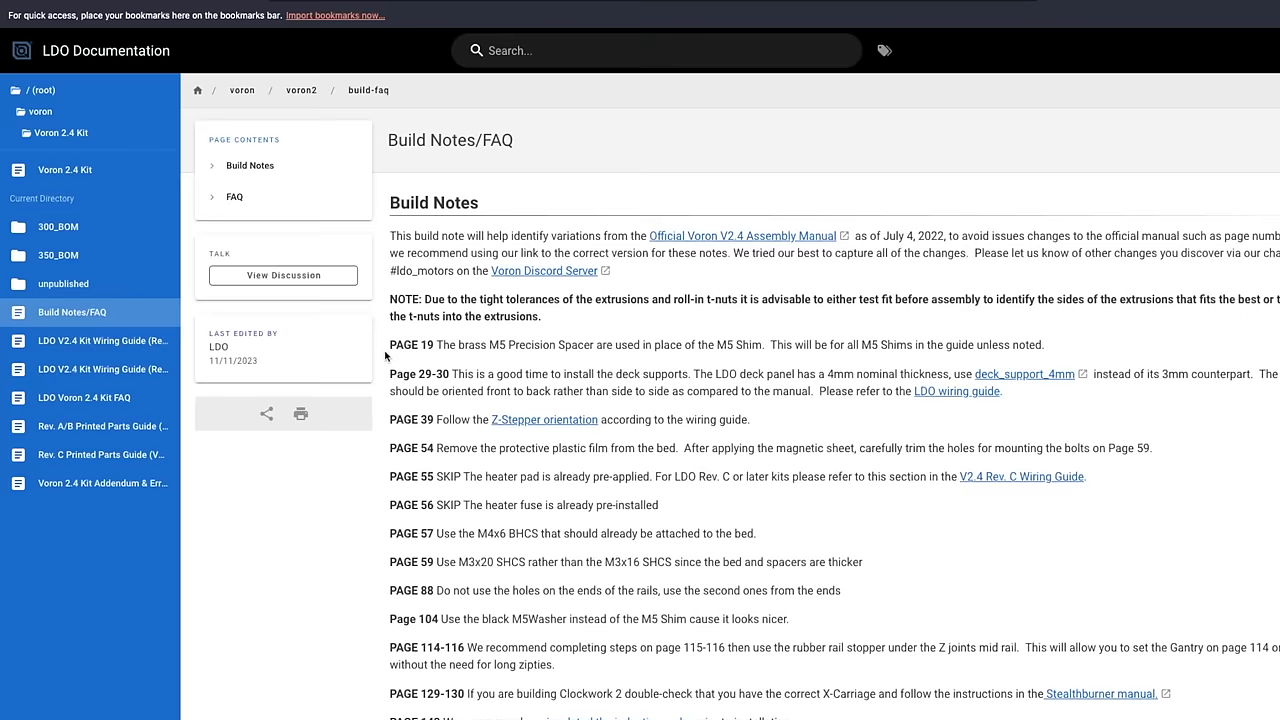
Scroll through the Voron 2.4 Build Notes page-by-page manual corrections
{"action": "scroll", "scroll_direction": "down", "scroll_amount": 3}
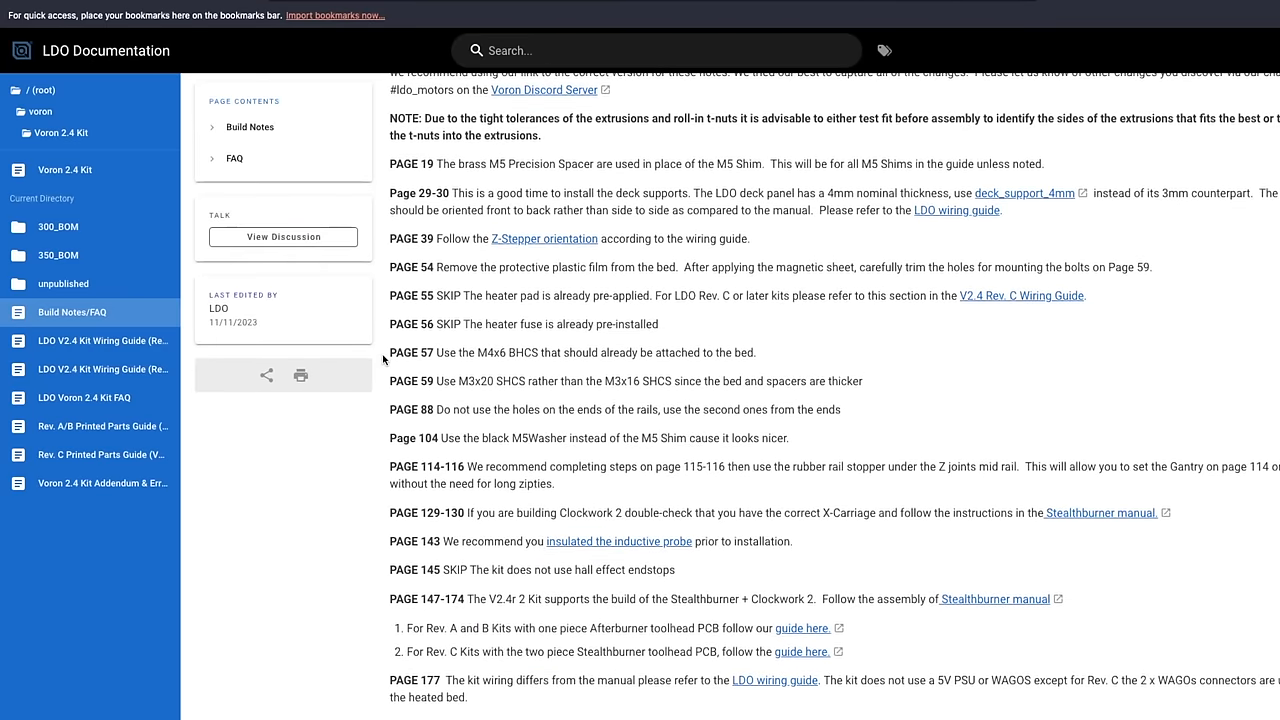
{"action": "scroll", "scroll_direction": "down", "scroll_amount": 3}
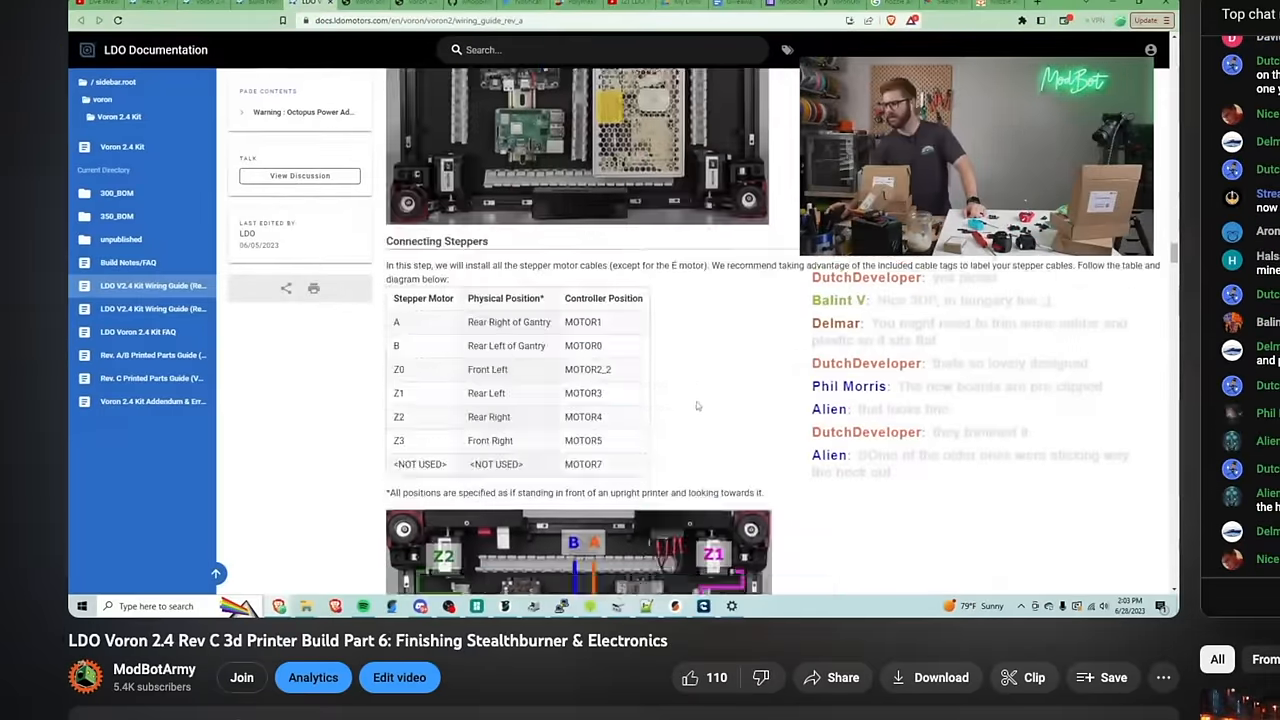
Scroll through the ModBotArmy Part 6 Rev C livestream page while the wiring guide plays
{"action": "scroll", "scroll_direction": "down", "scroll_amount": 3}
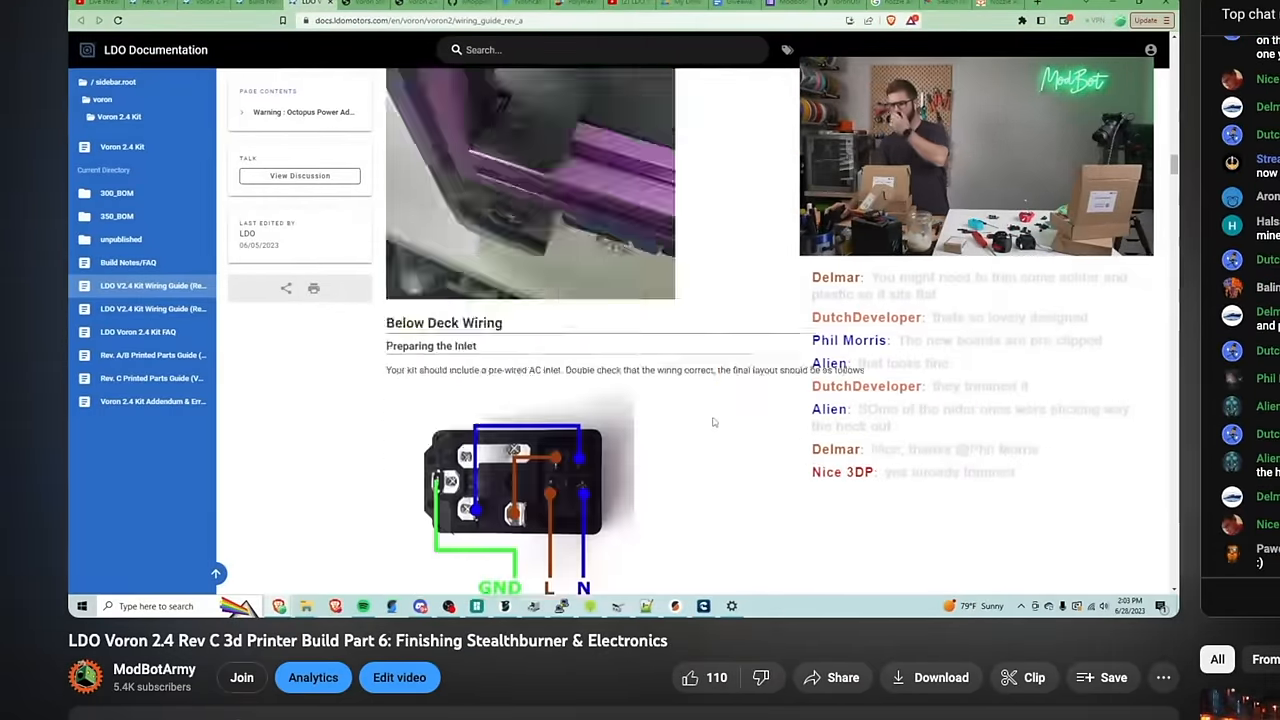
{"action": "scroll", "scroll_direction": "down", "scroll_amount": 3}
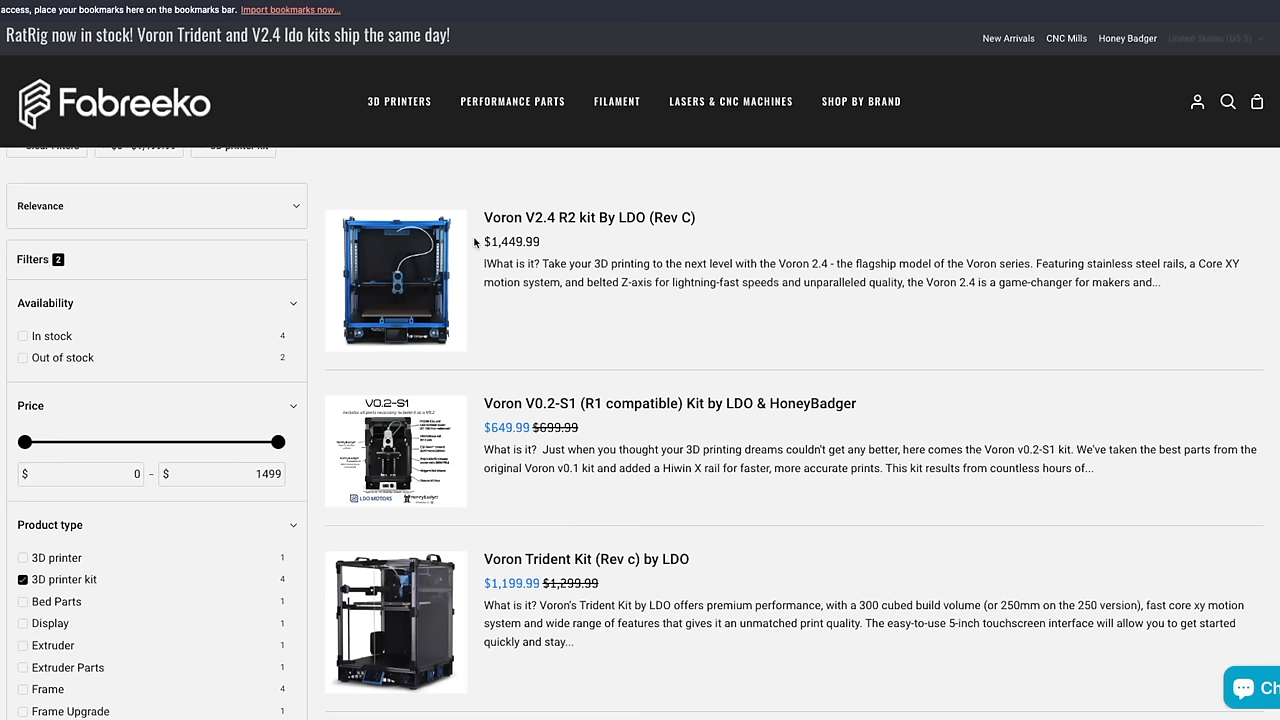
{"action": "mouse_move", "coordinate": [480, 595]}
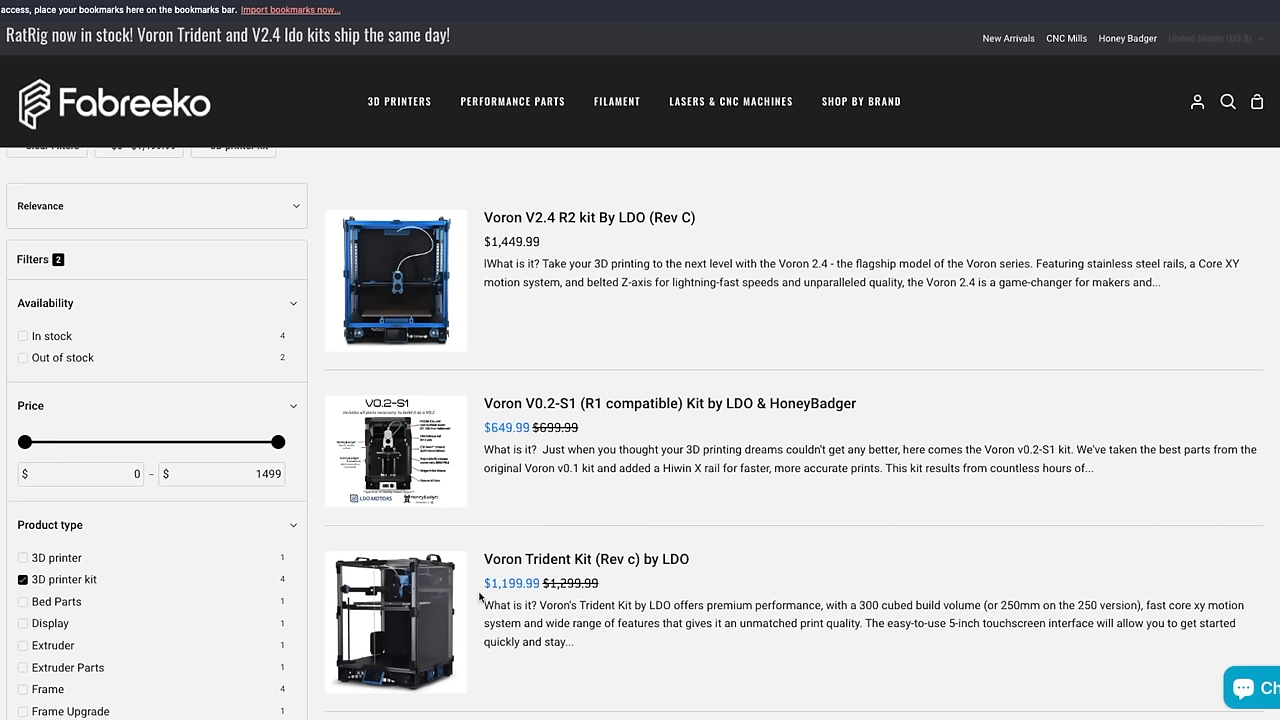